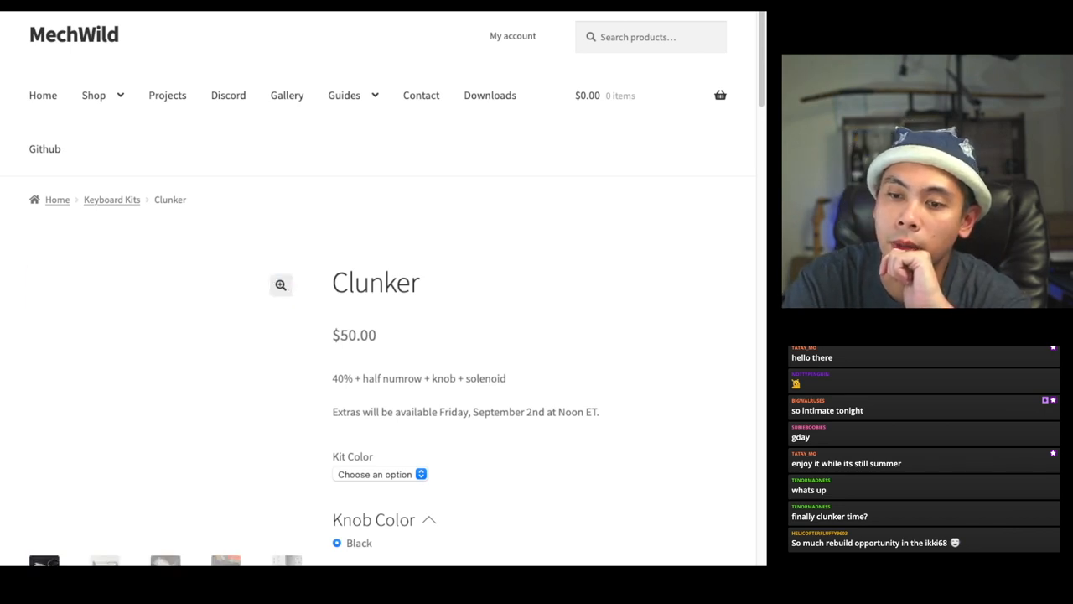
Step: Return to the Clunker product page from the results and start down toward the build guide
click(282, 285)
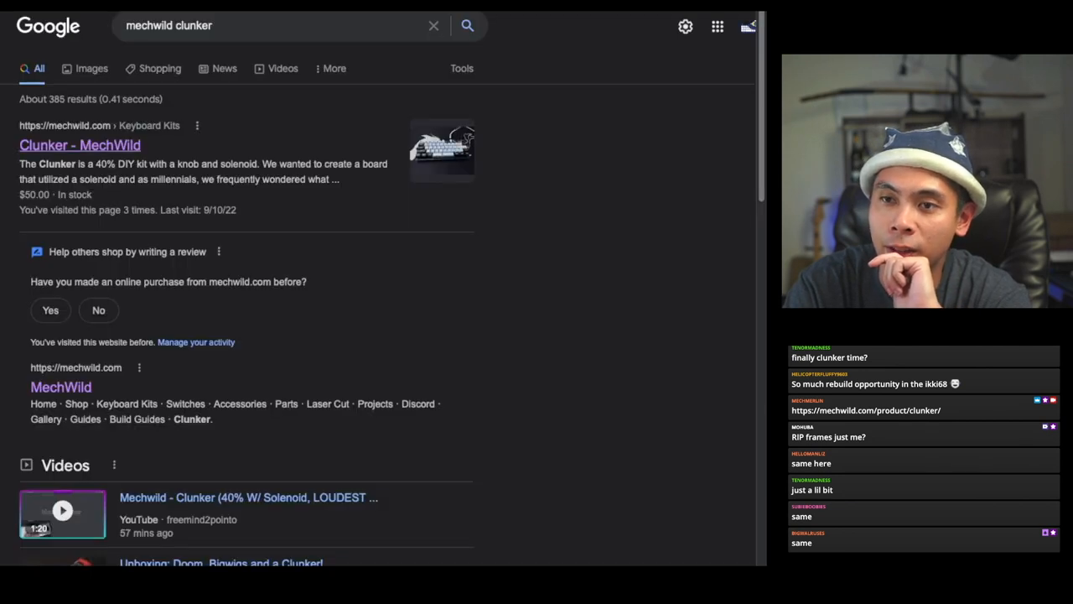
click(81, 144)
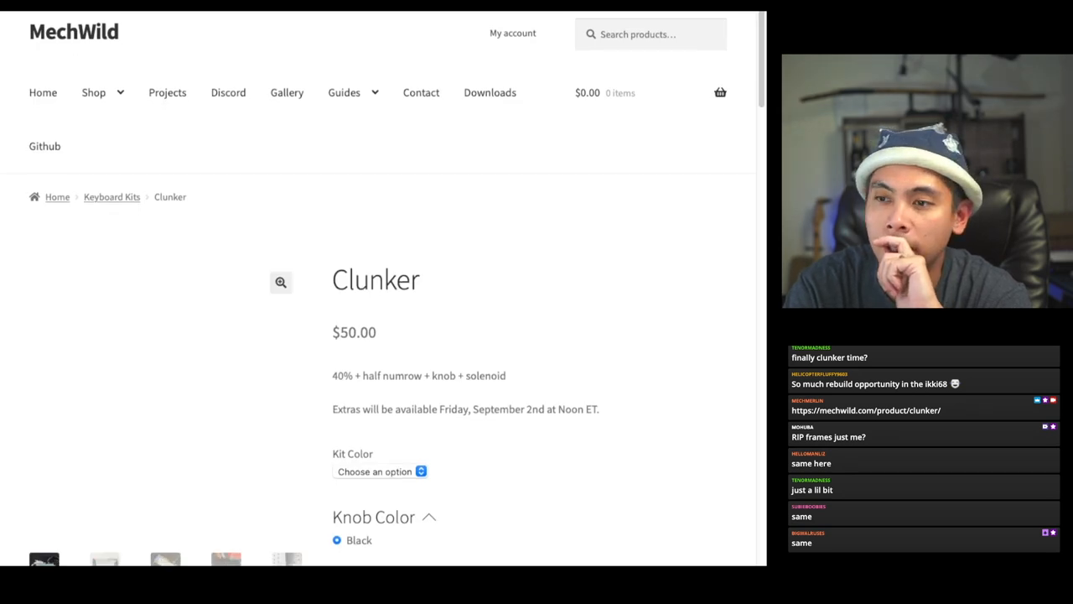
scroll(down, 3)
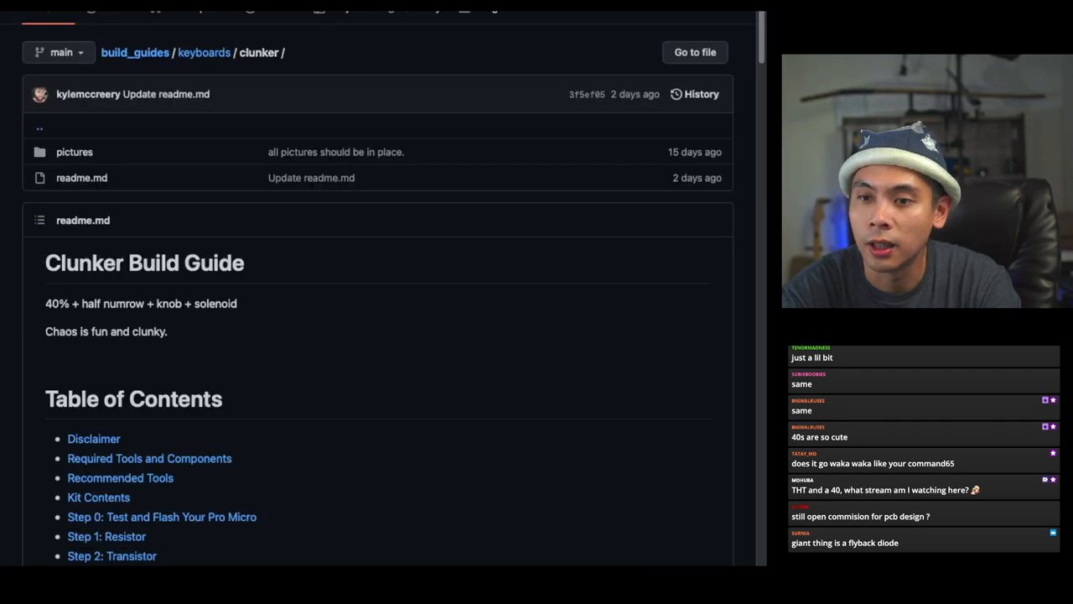
Step: Read down through Step 6: Solenoid in the build guide, rechecking a passage on the way
scroll(down, 3)
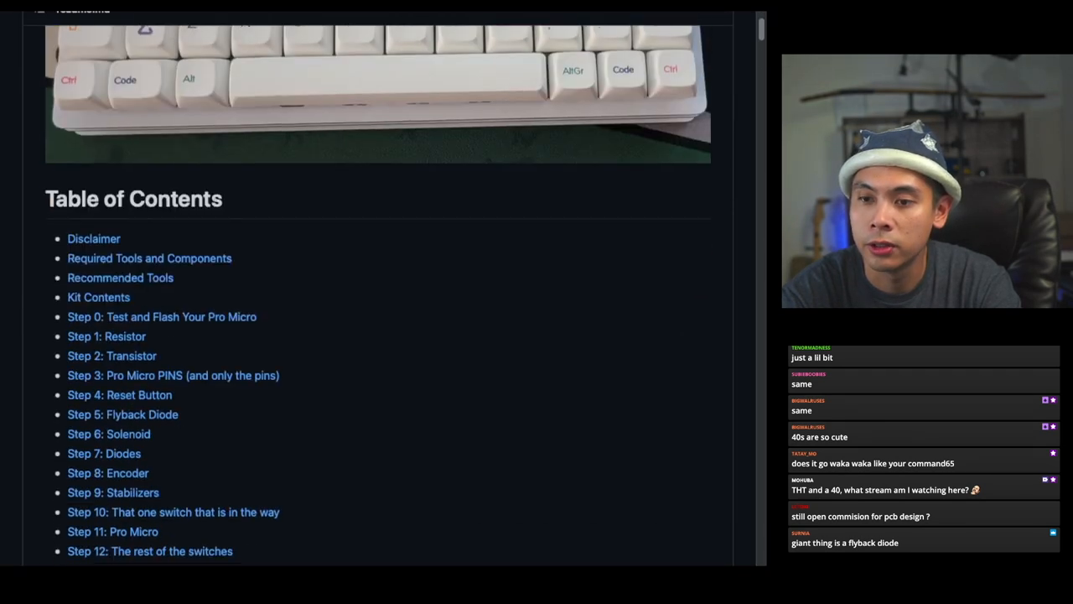
scroll(down, 3)
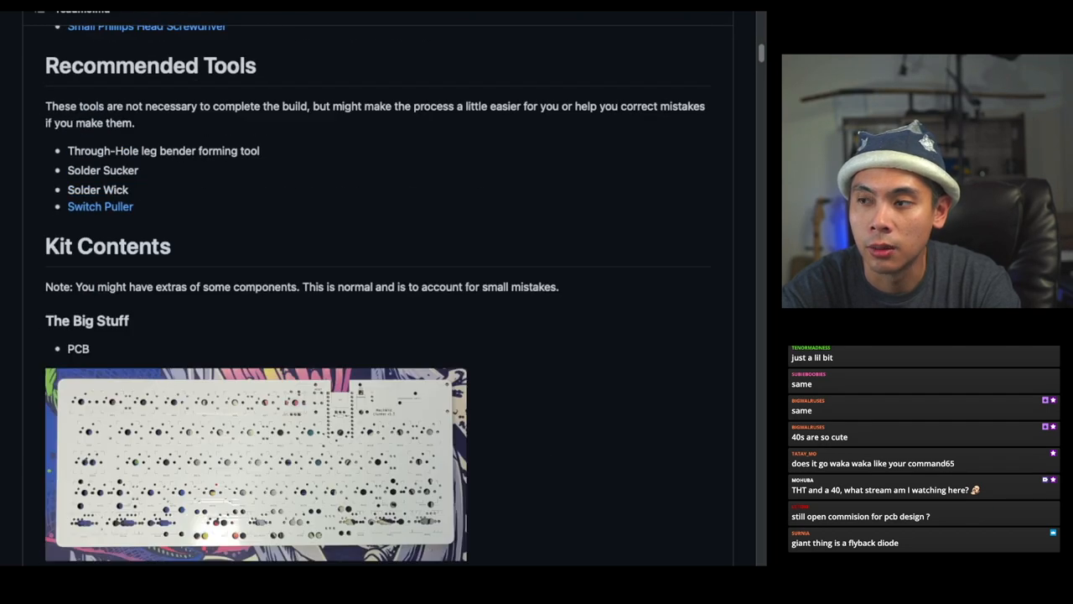
scroll(down, 3)
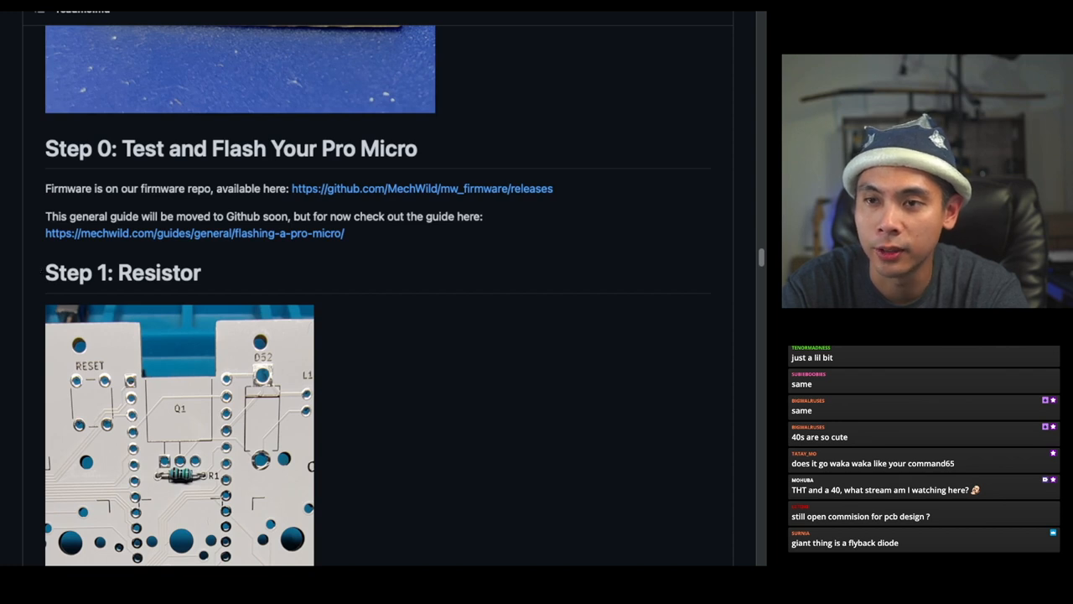
scroll(down, 3)
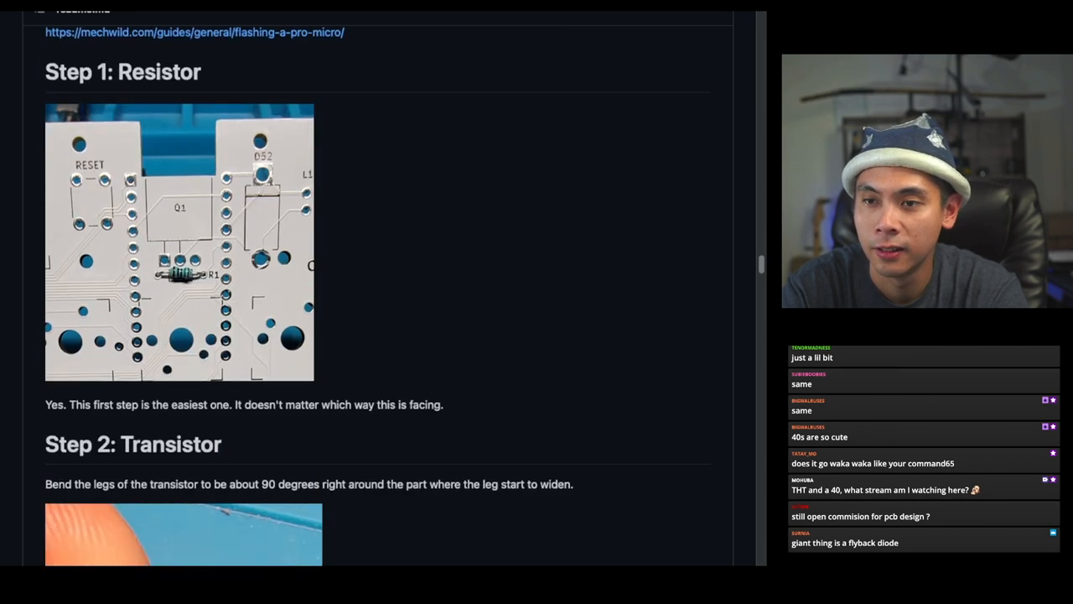
scroll(down, 3)
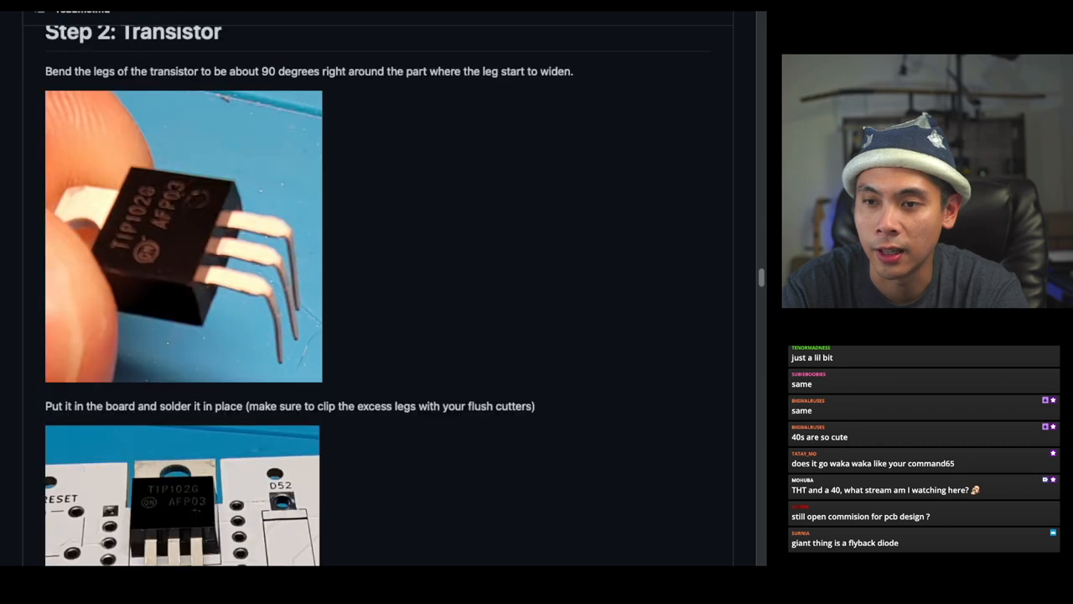
scroll(down, 3)
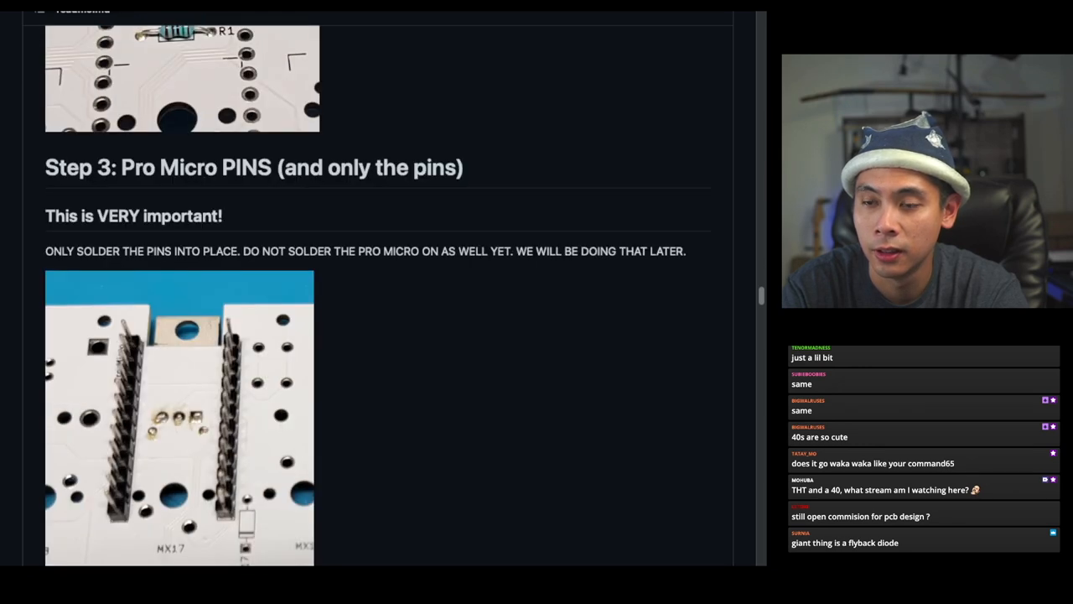
scroll(down, 3)
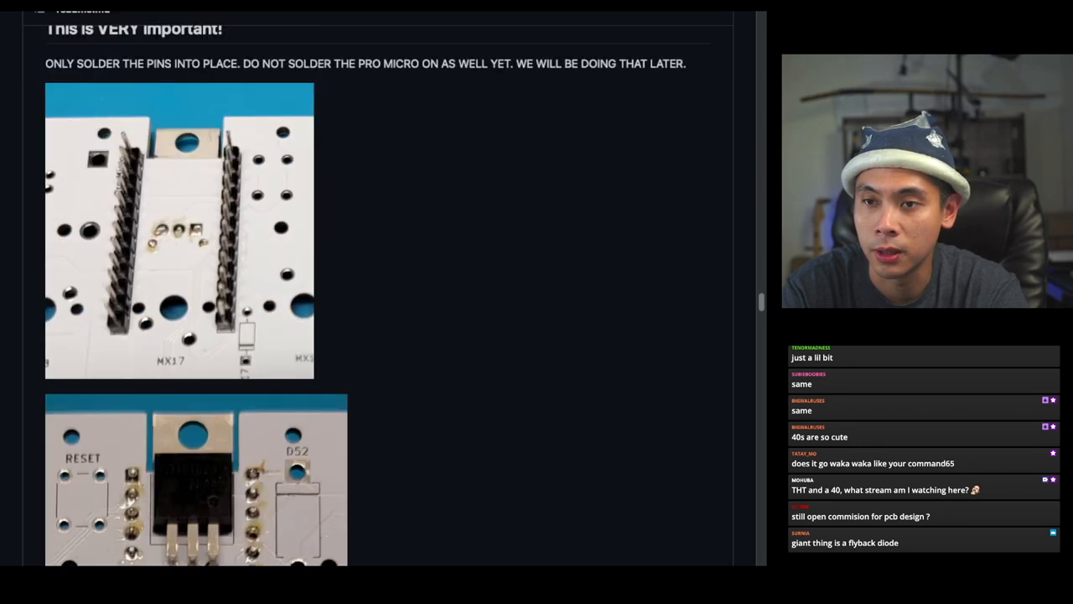
scroll(down, 3)
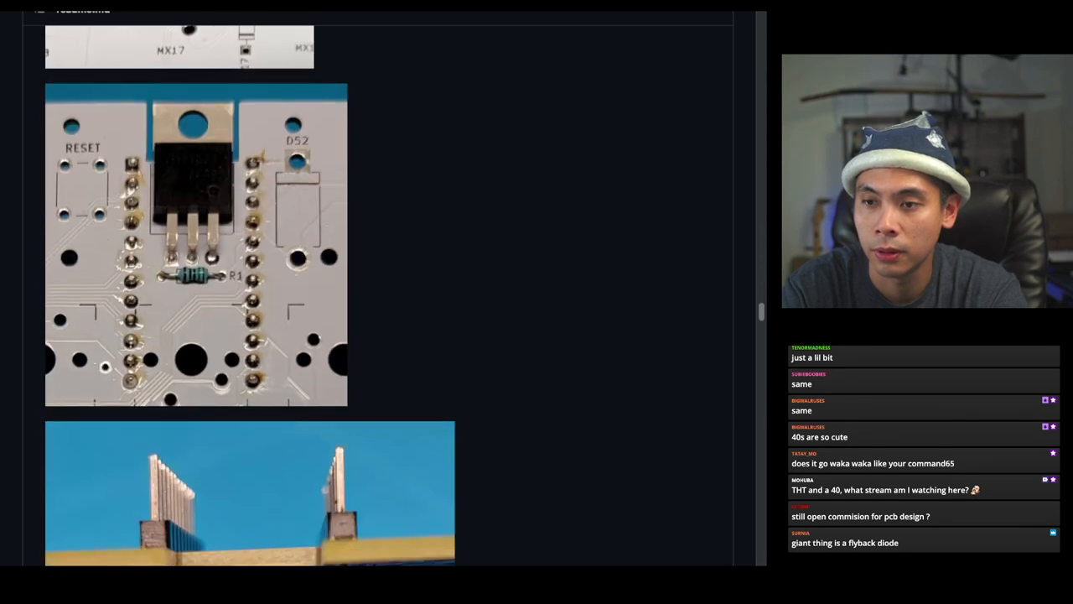
scroll(down, 3)
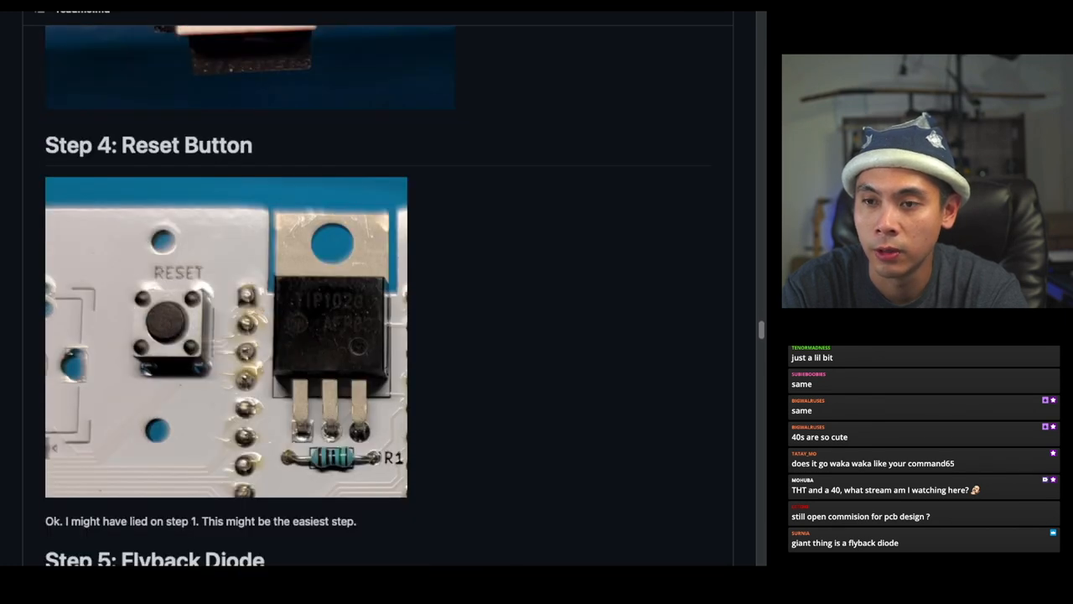
scroll(down, 3)
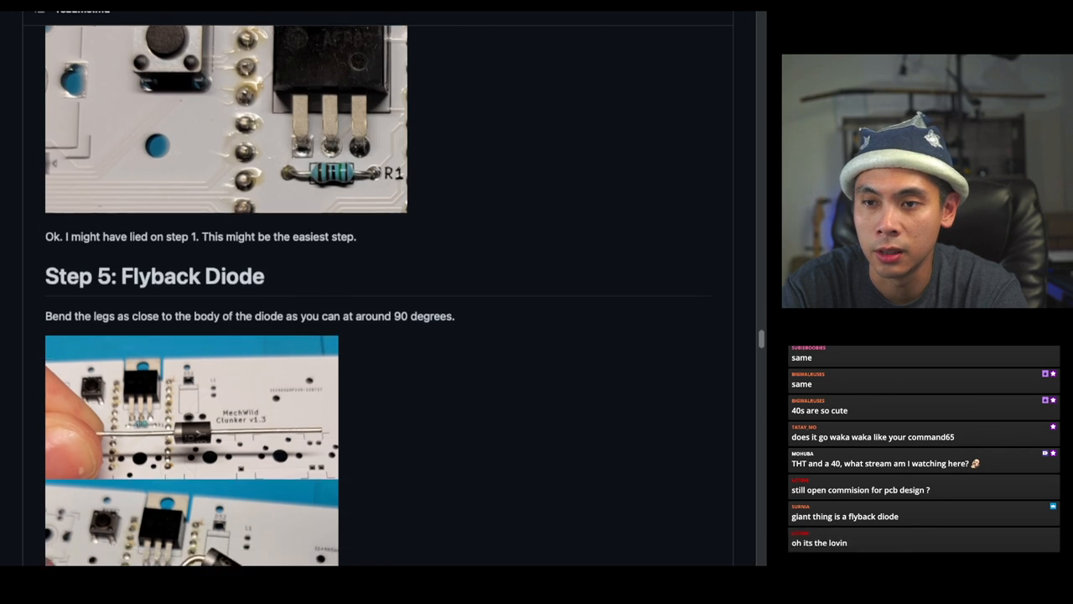
scroll(down, 3)
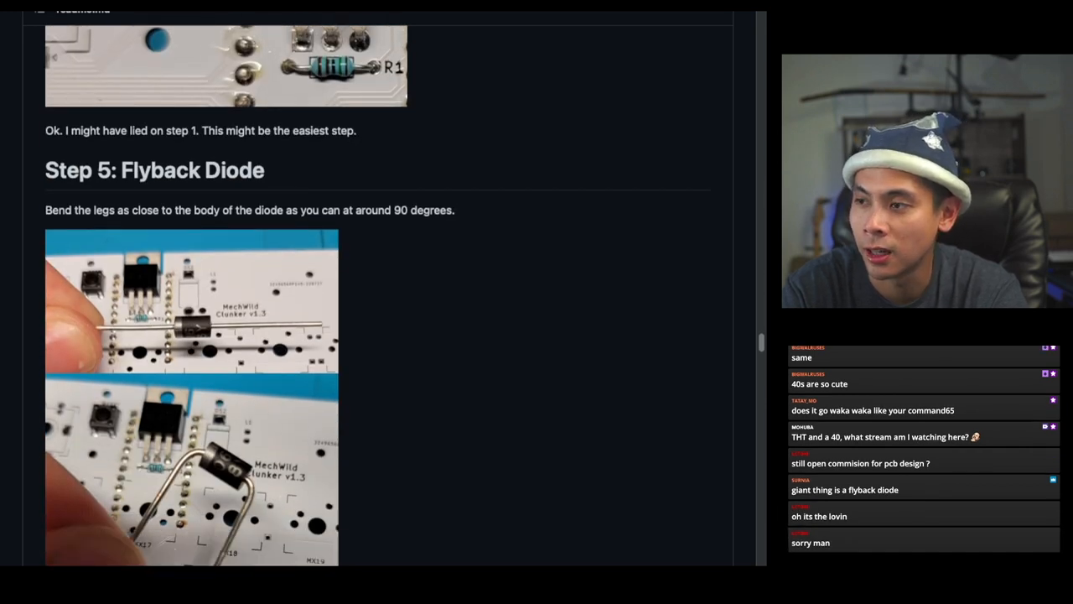
scroll(down, 3)
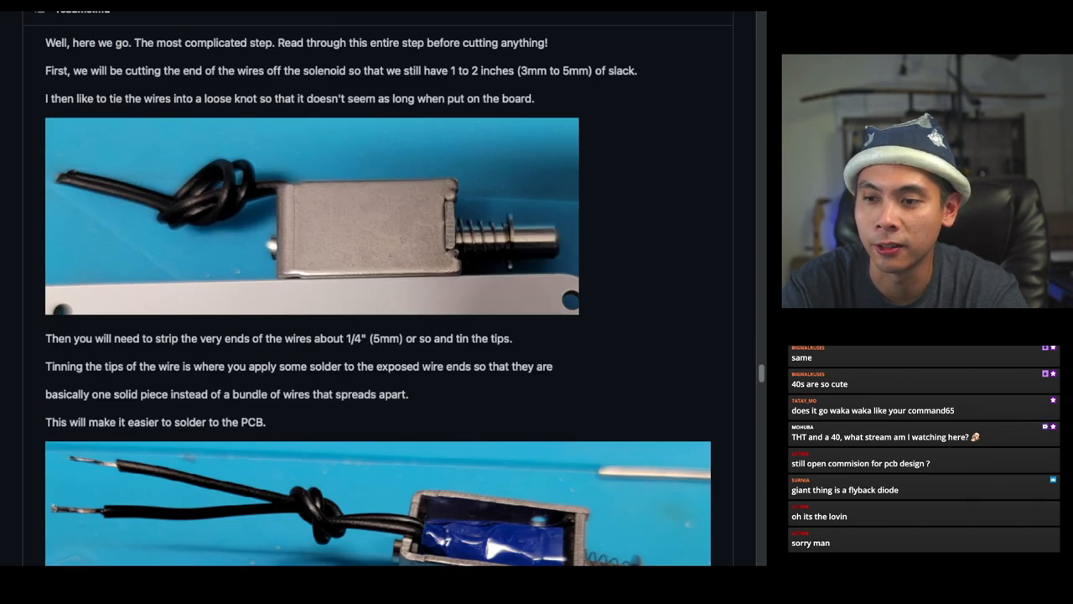
scroll(up, 3)
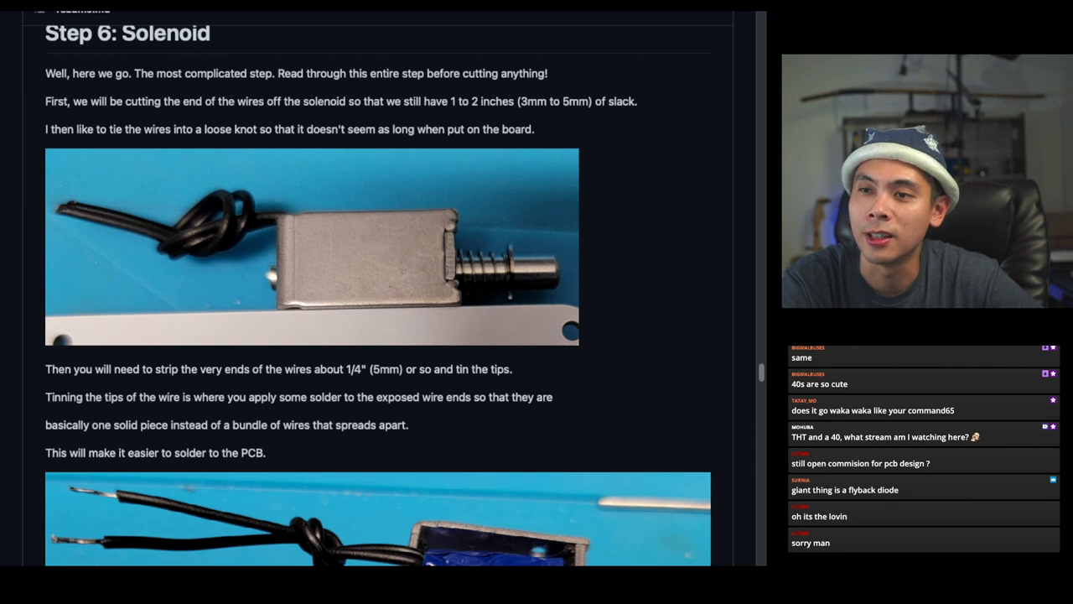
Step: Continue to the paragraph about putting the tinned wires through the PCB holes
scroll(down, 3)
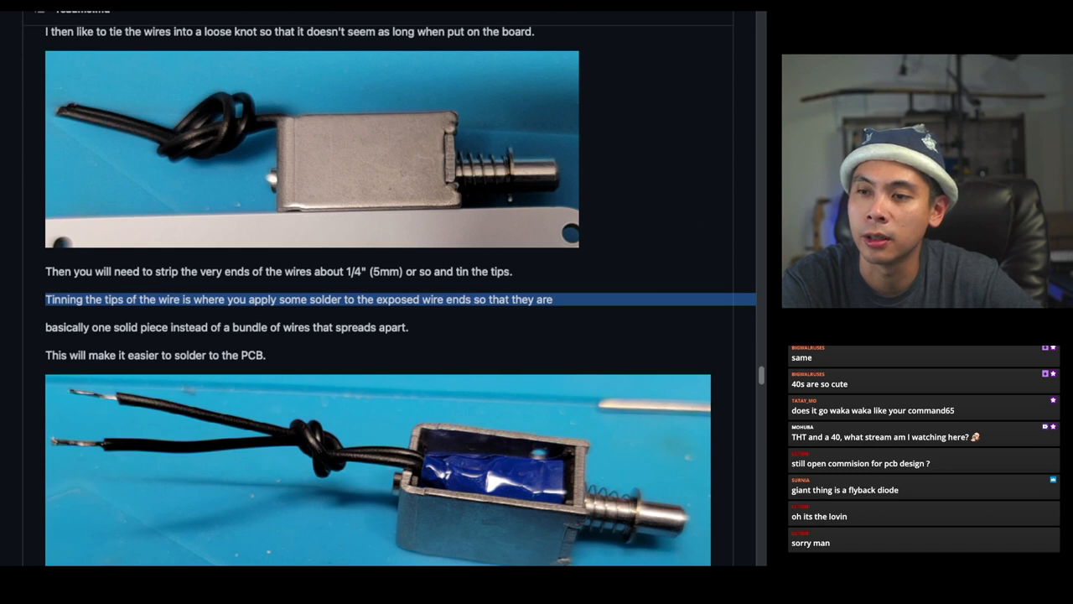
scroll(down, 3)
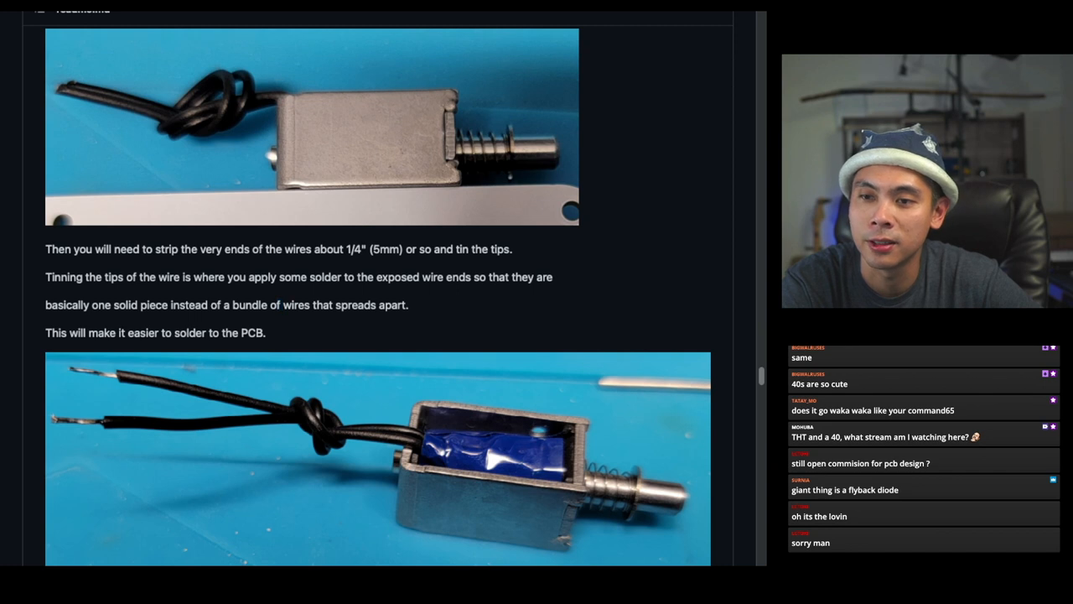
scroll(down, 3)
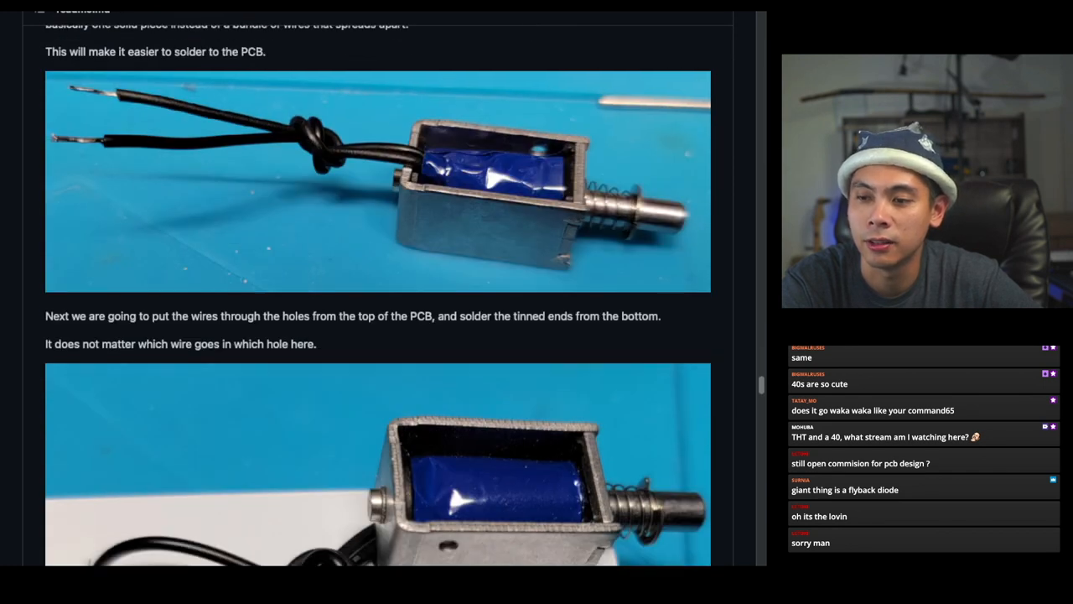
scroll(down, 3)
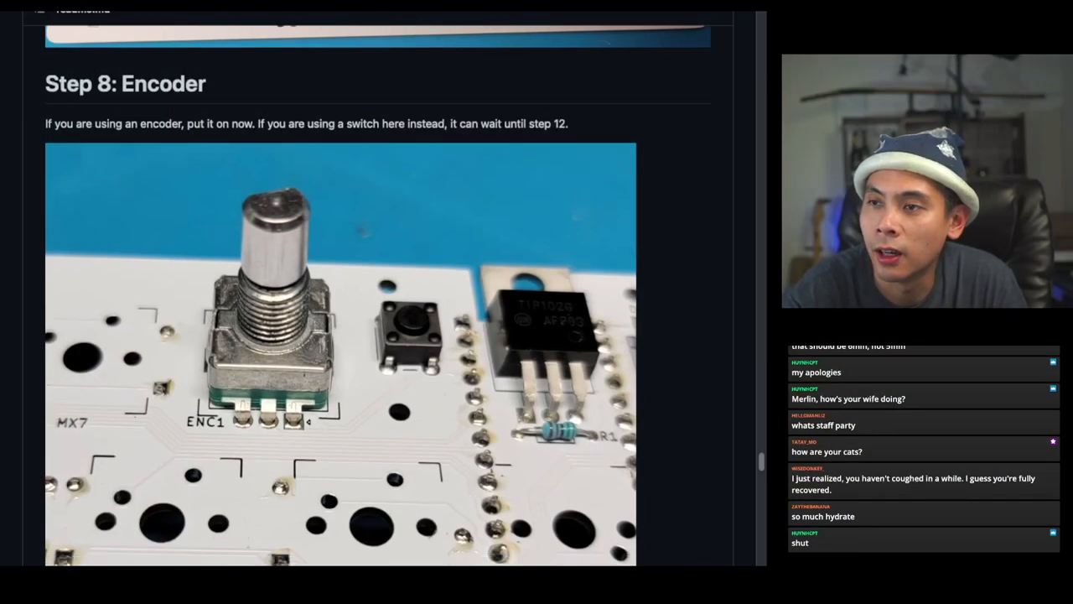
Step: Read past Step 9: Stabilizers down to the Step 10 in-the-way switch text and its picture
scroll(down, 3)
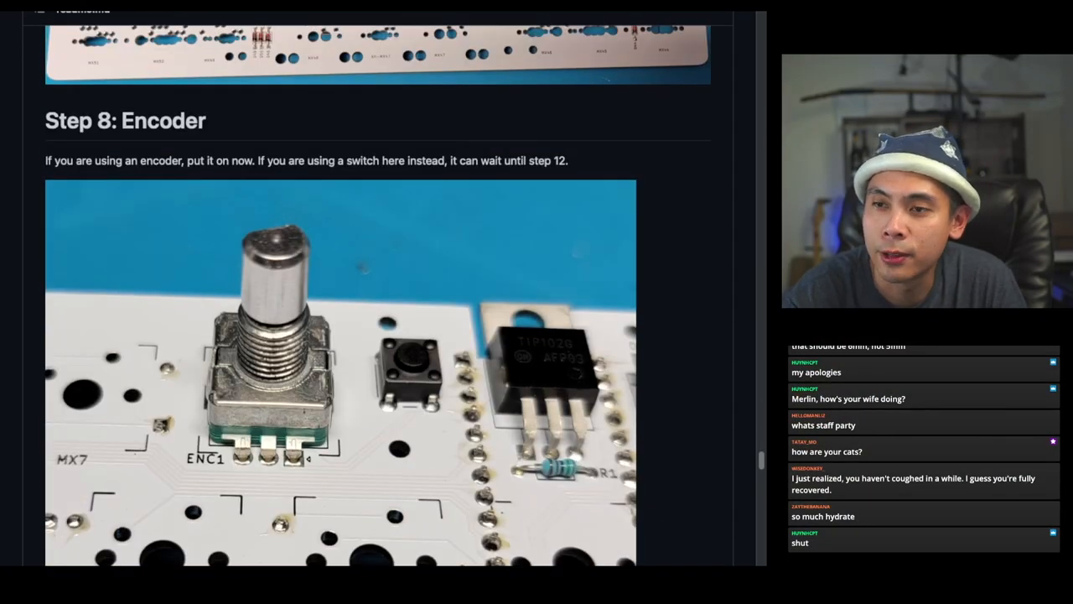
scroll(down, 3)
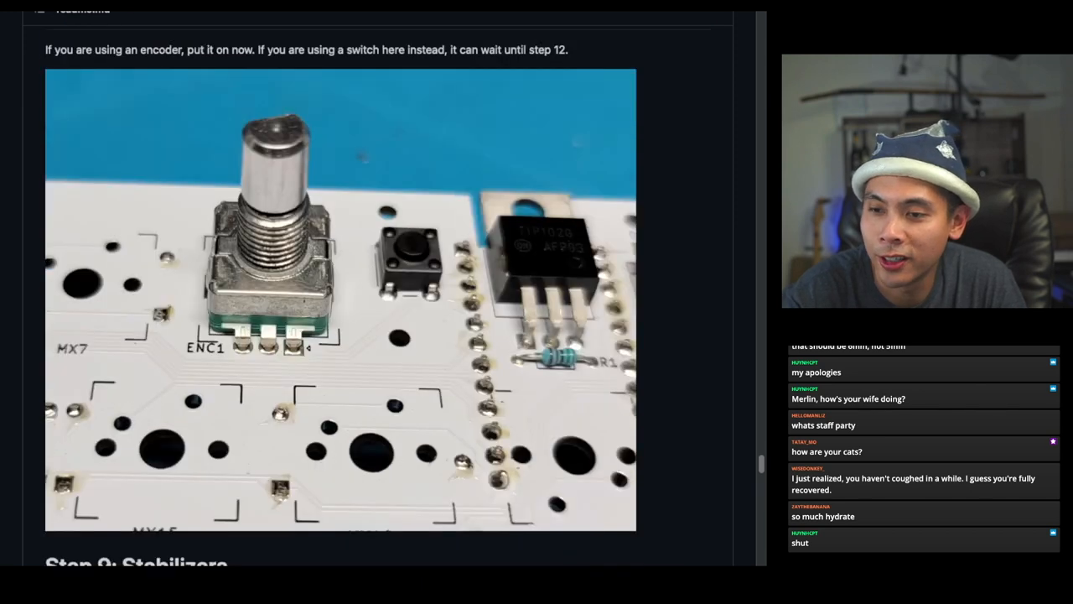
scroll(down, 3)
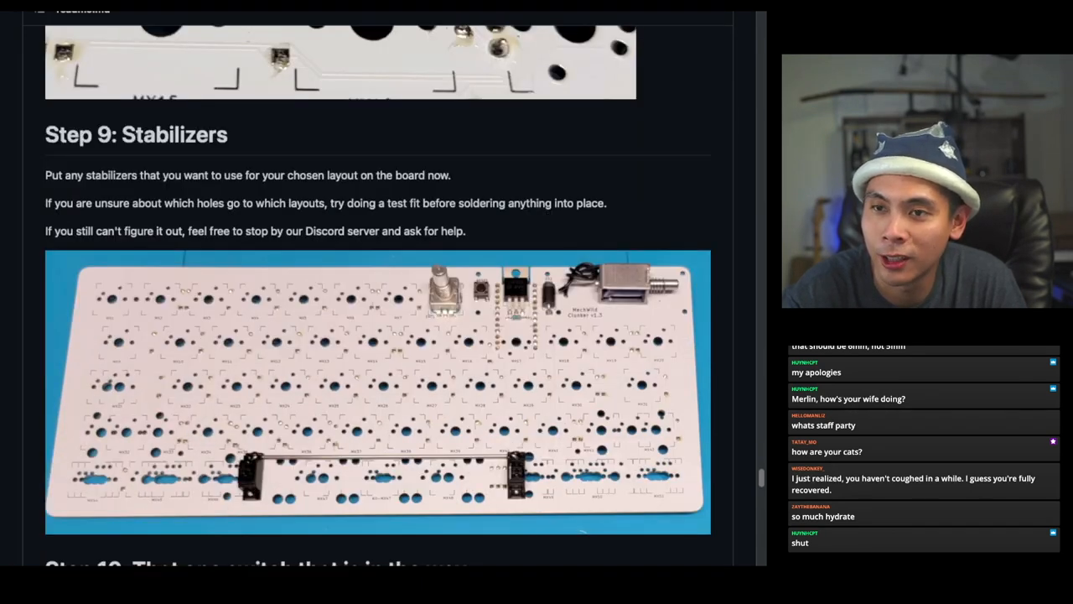
scroll(down, 3)
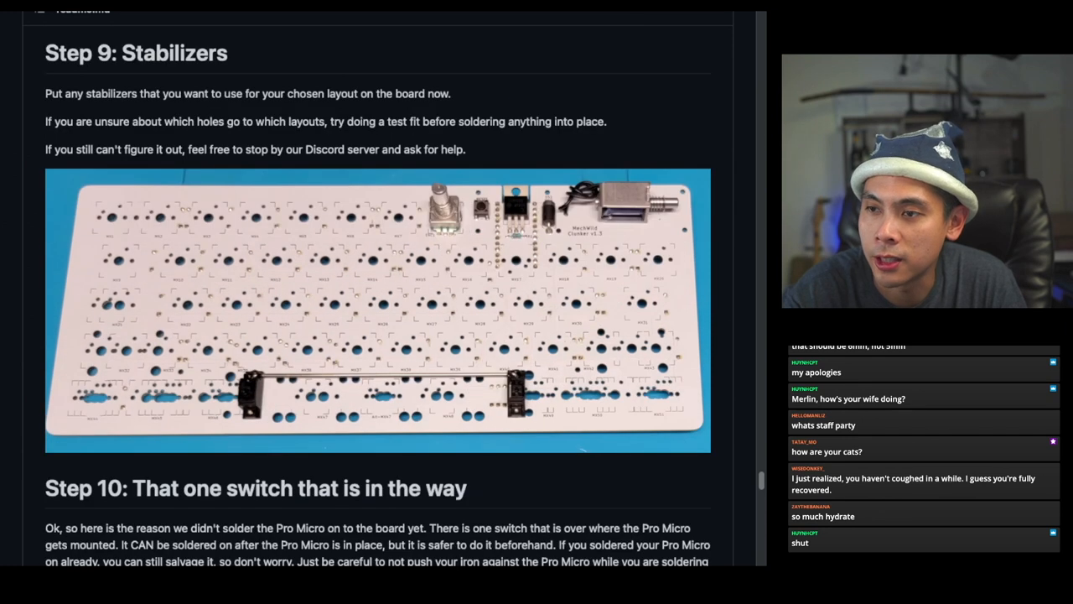
scroll(down, 3)
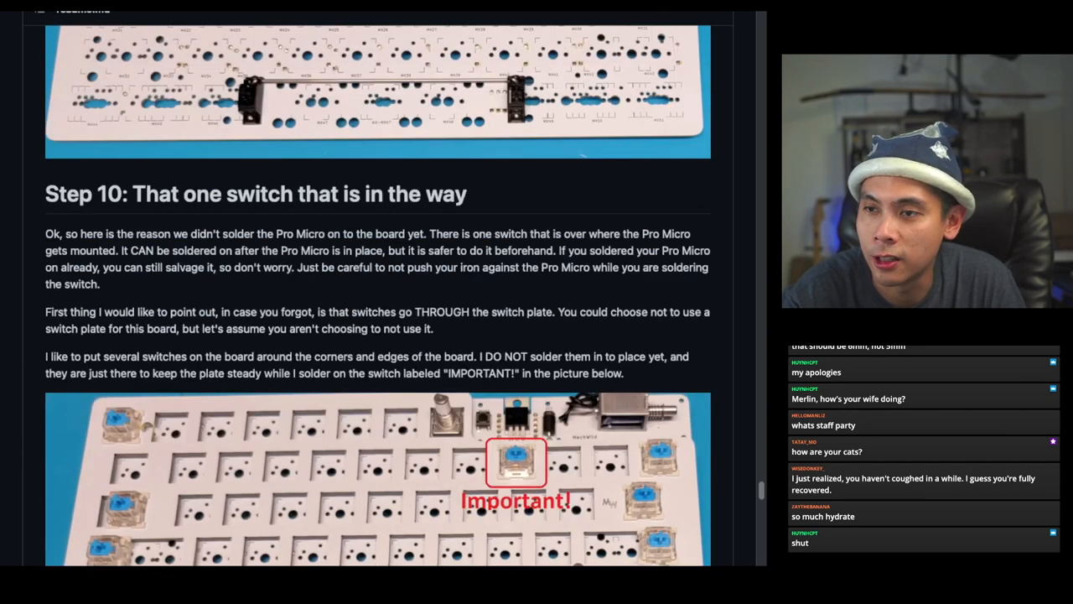
scroll(down, 3)
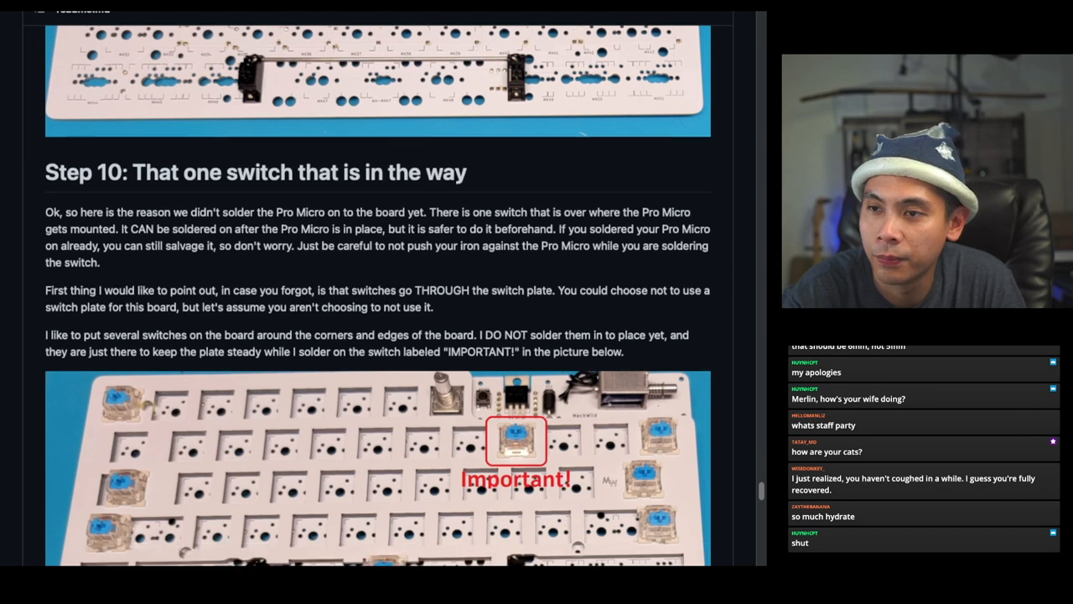
scroll(down, 3)
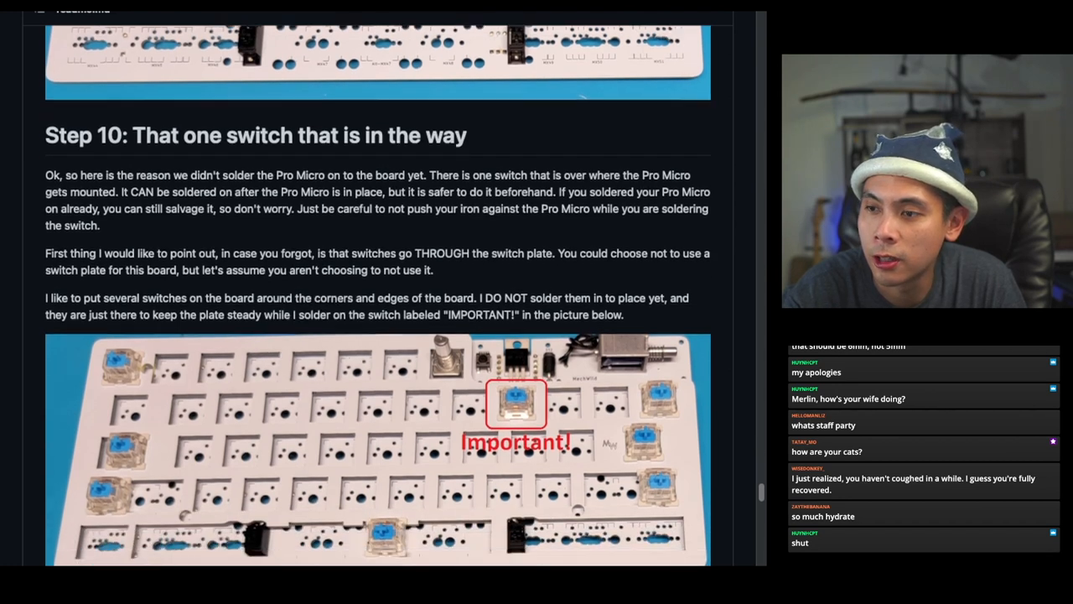
scroll(down, 3)
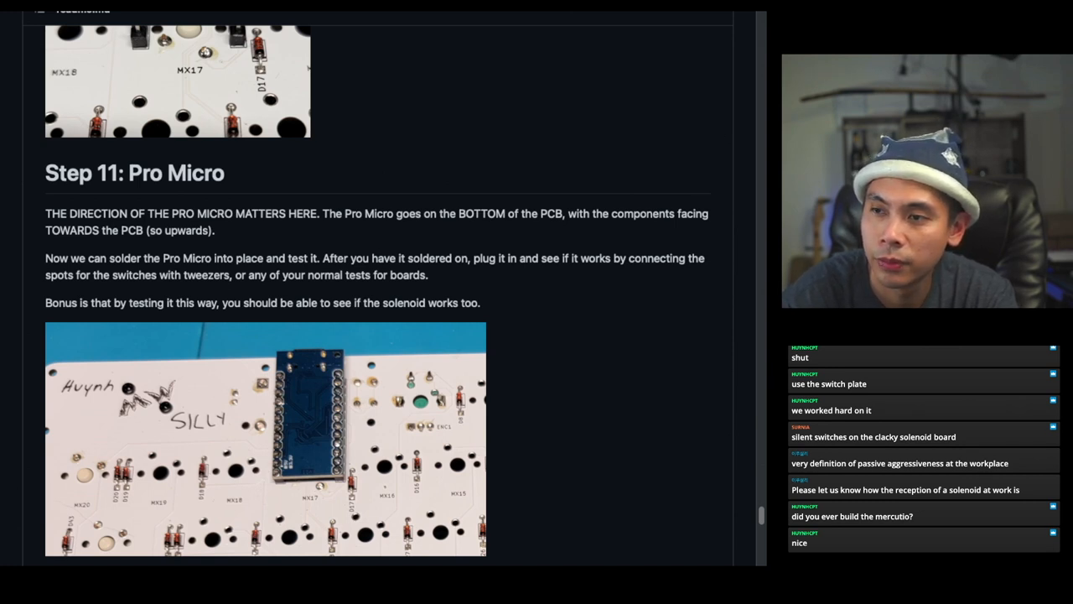
Step: Bring the Step 12: The rest of the switches heading into view below the Pro Micro step
scroll(down, 3)
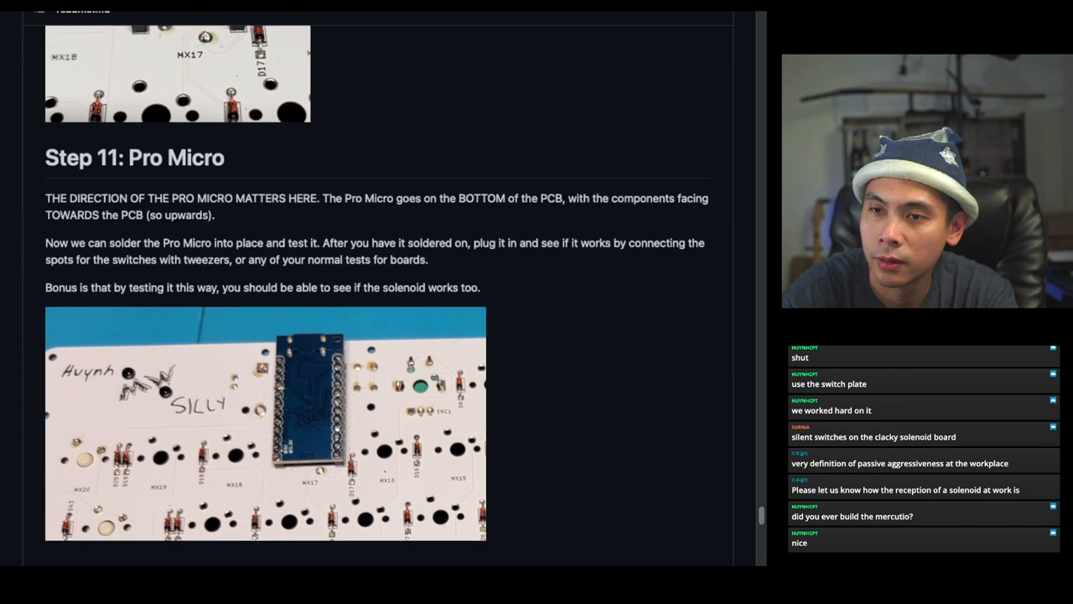
scroll(down, 3)
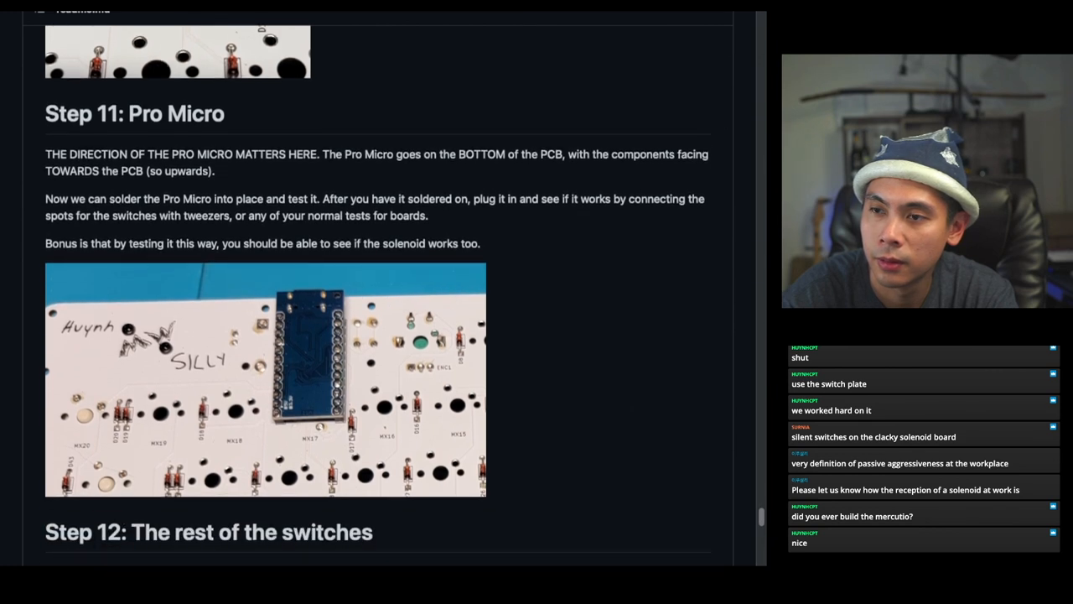
scroll(down, 3)
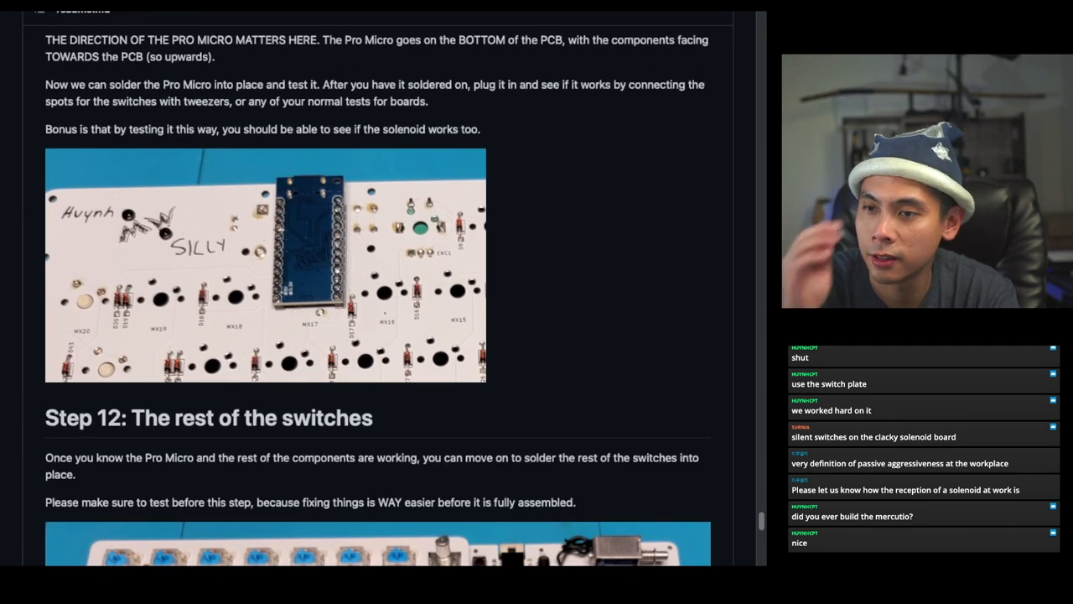